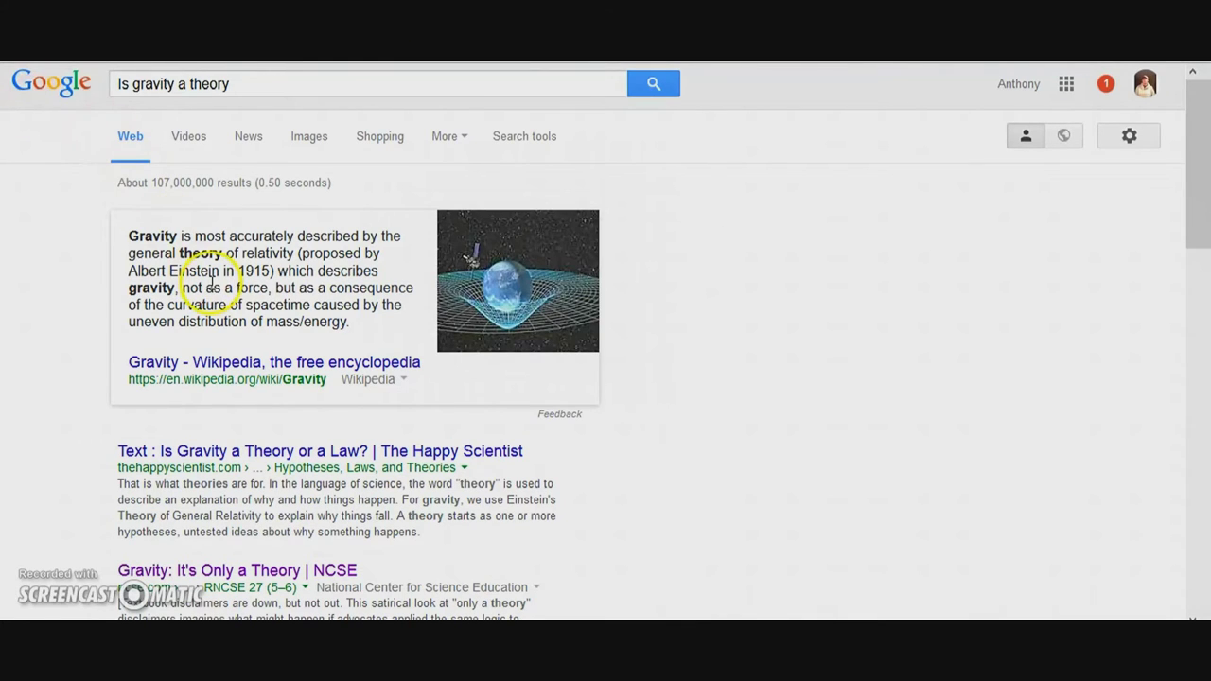
pyautogui.moveTo(223, 253)
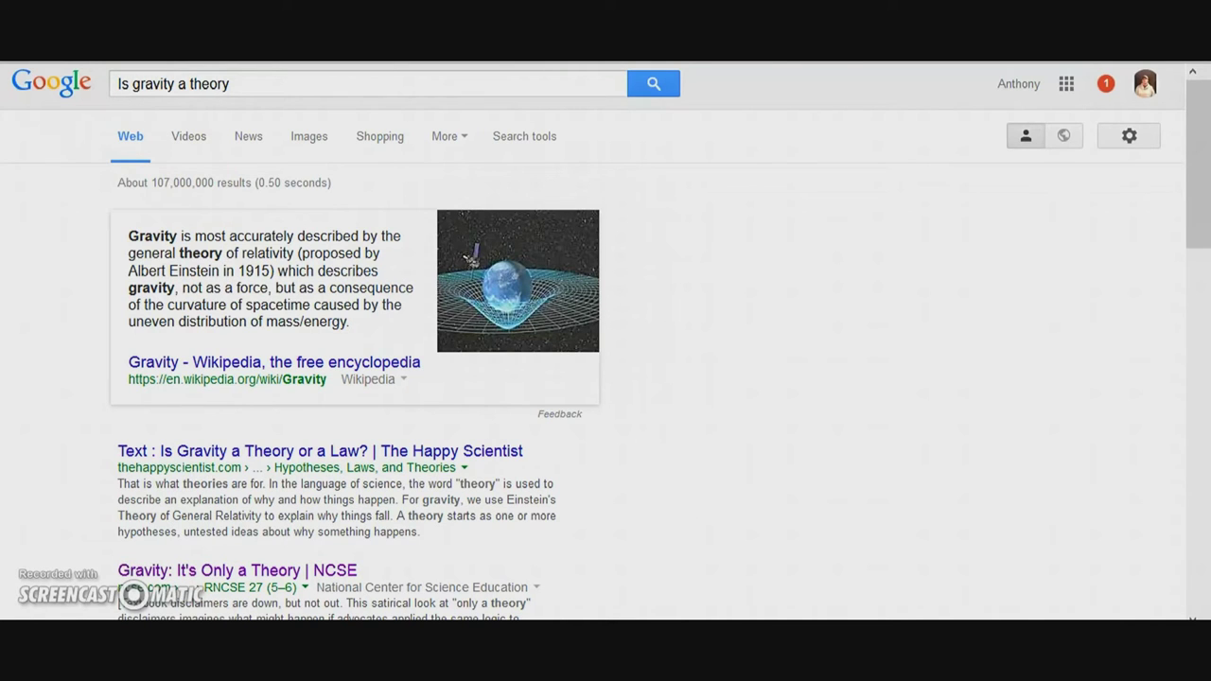
# Step: Open the NCSE 'Gravity: It's Only a Theory' article from the search results
pyautogui.click(237, 570)
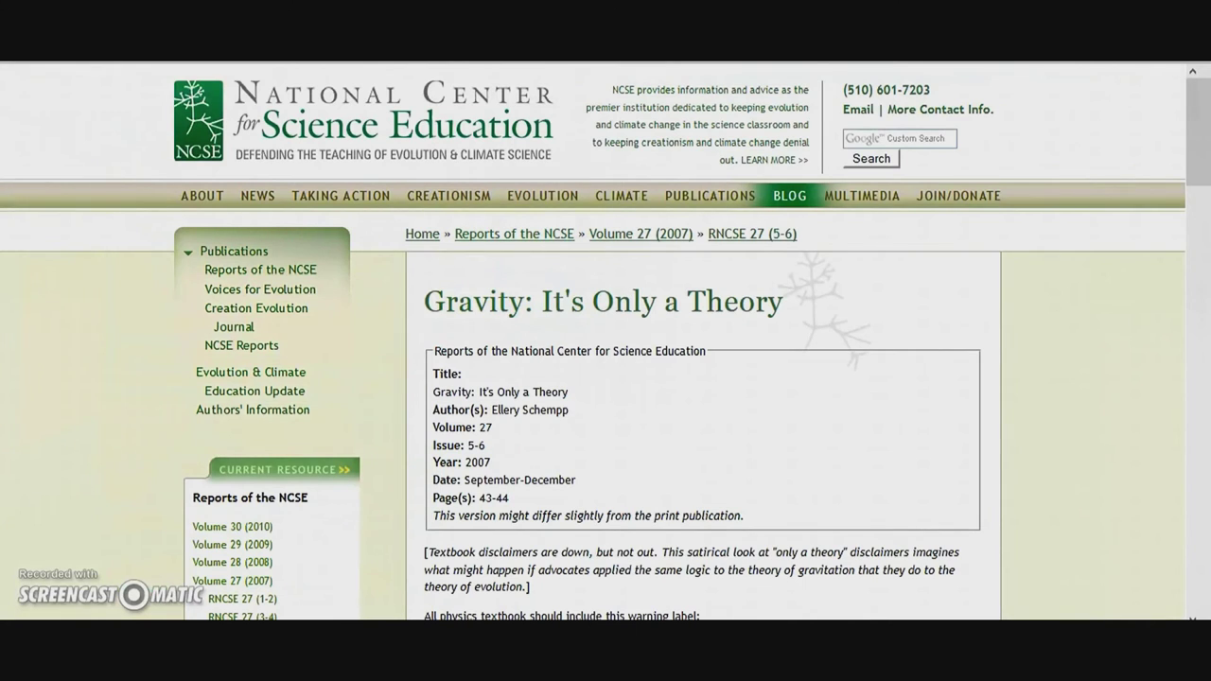
pyautogui.moveTo(994, 295)
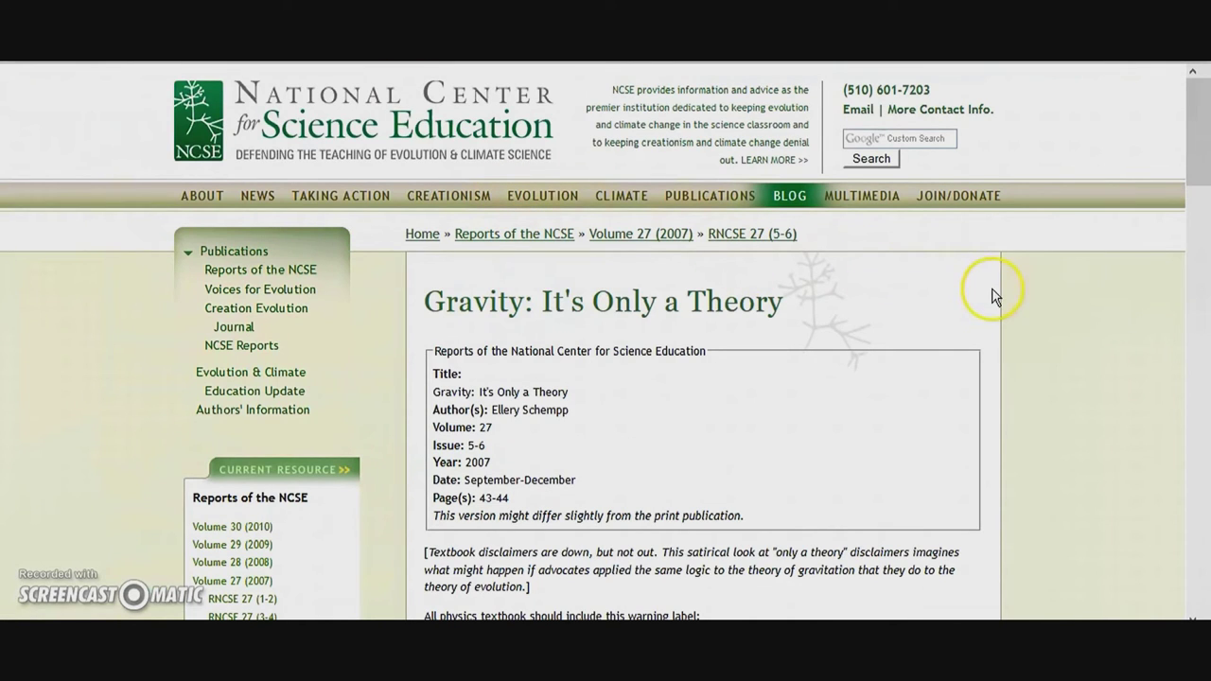
pyautogui.moveTo(1192, 123)
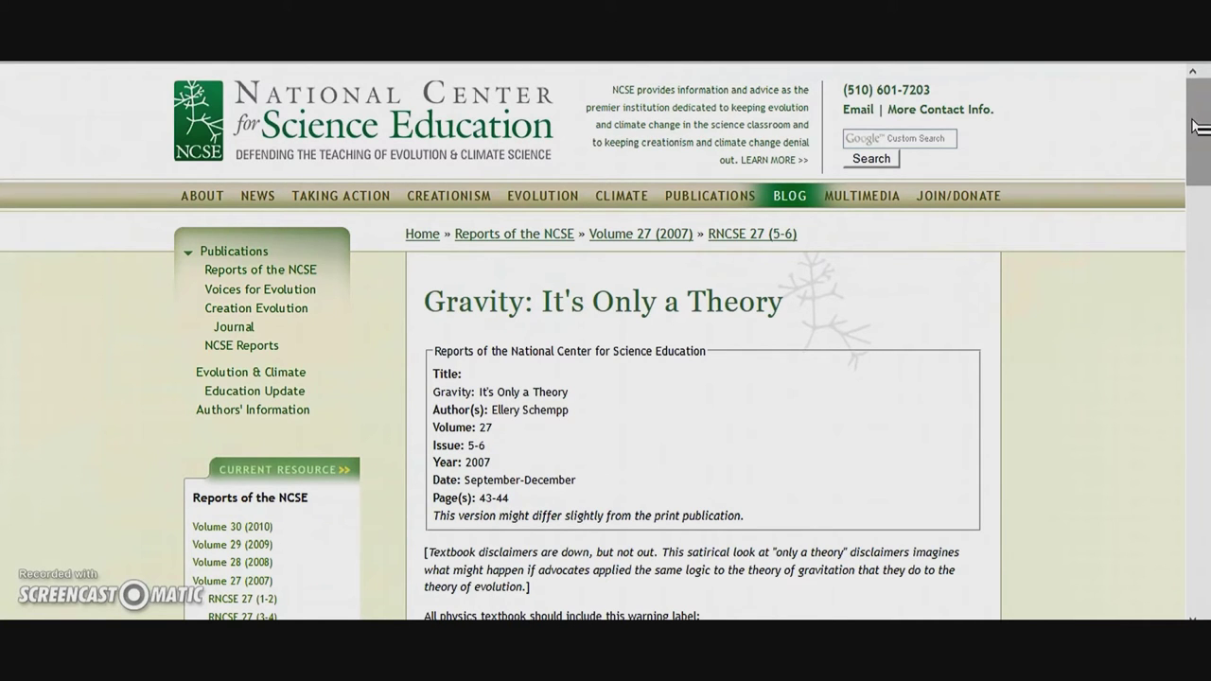
pyautogui.scroll(-3)
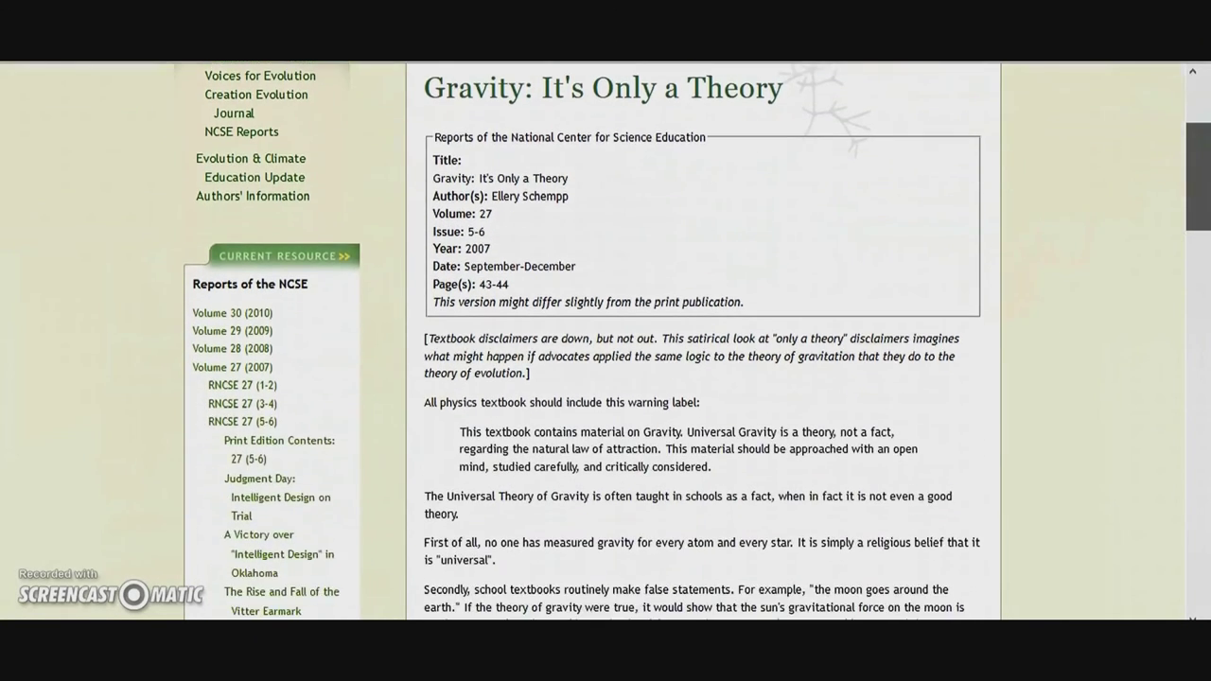
pyautogui.scroll(-3)
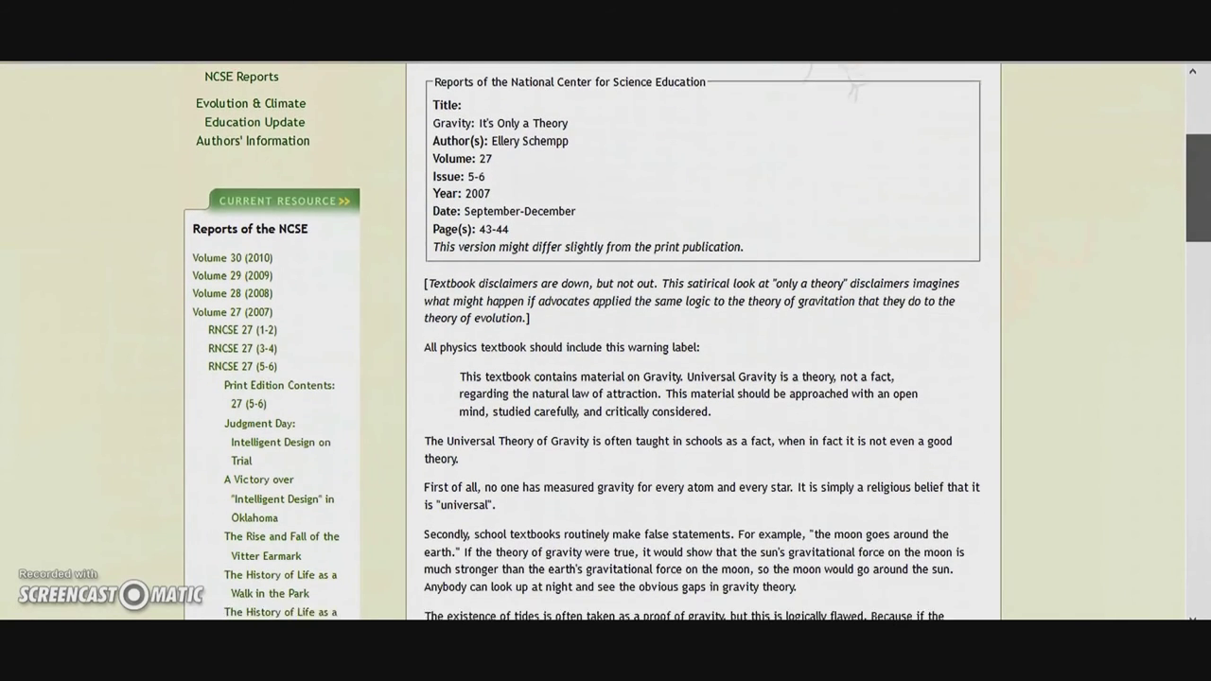
pyautogui.scroll(-3)
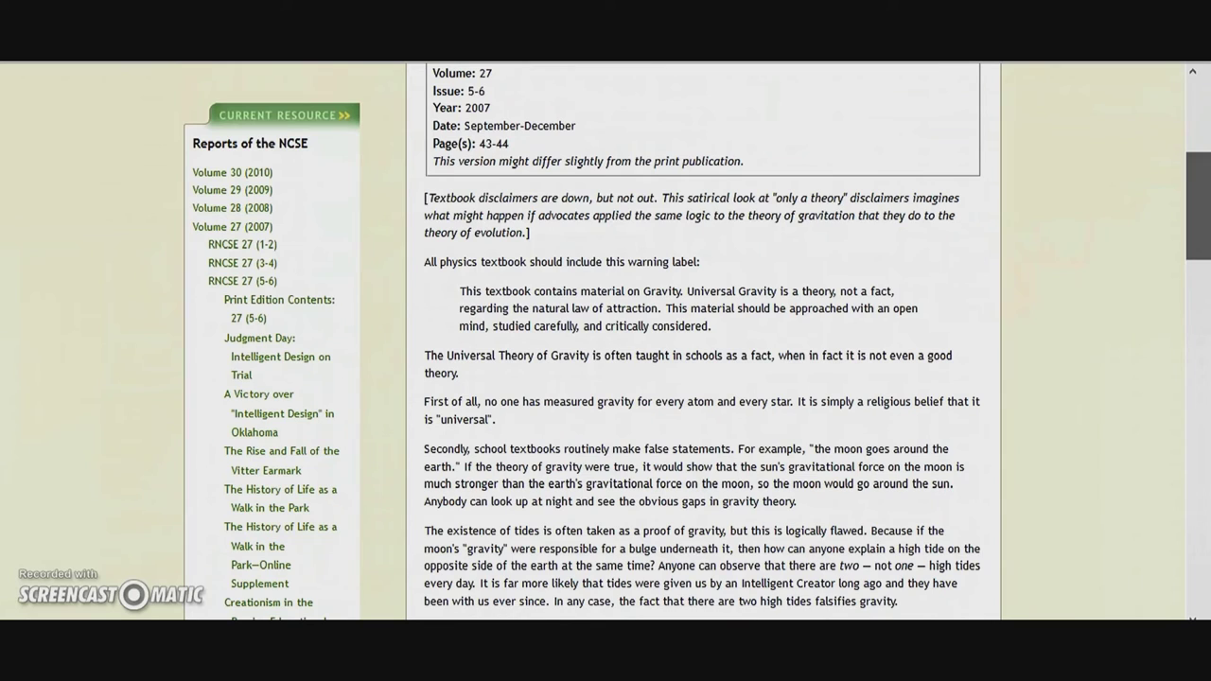
pyautogui.moveTo(806, 358)
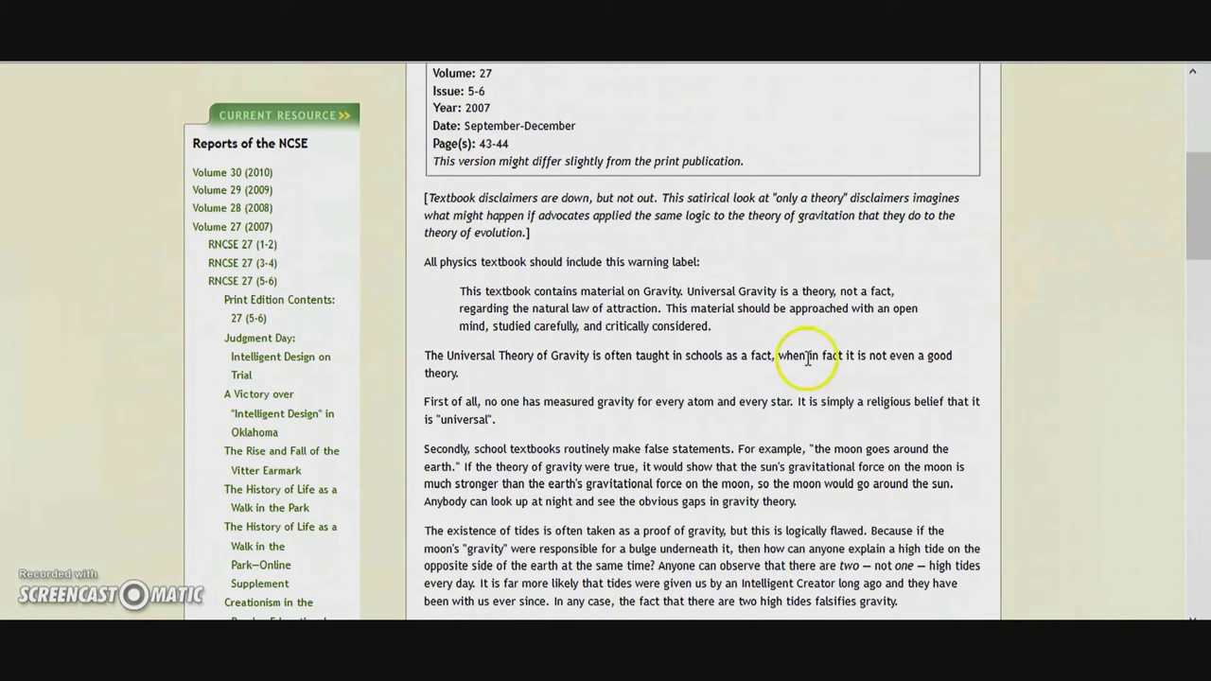
pyautogui.moveTo(607, 364)
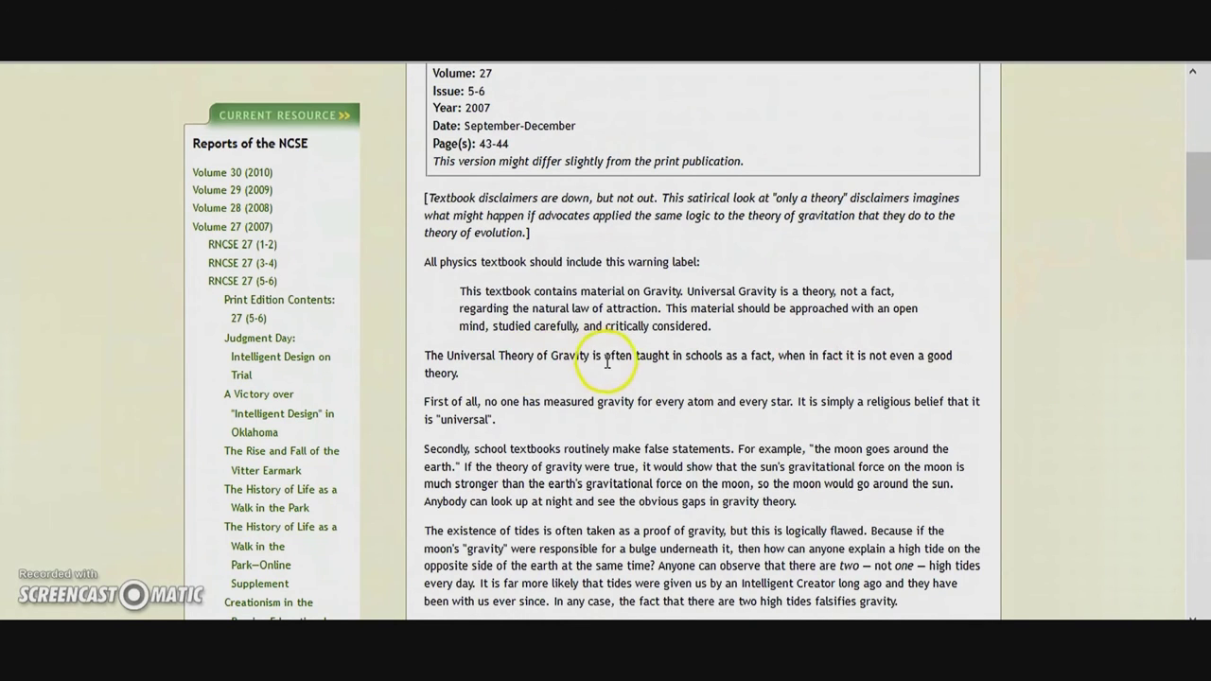
pyautogui.moveTo(744, 360)
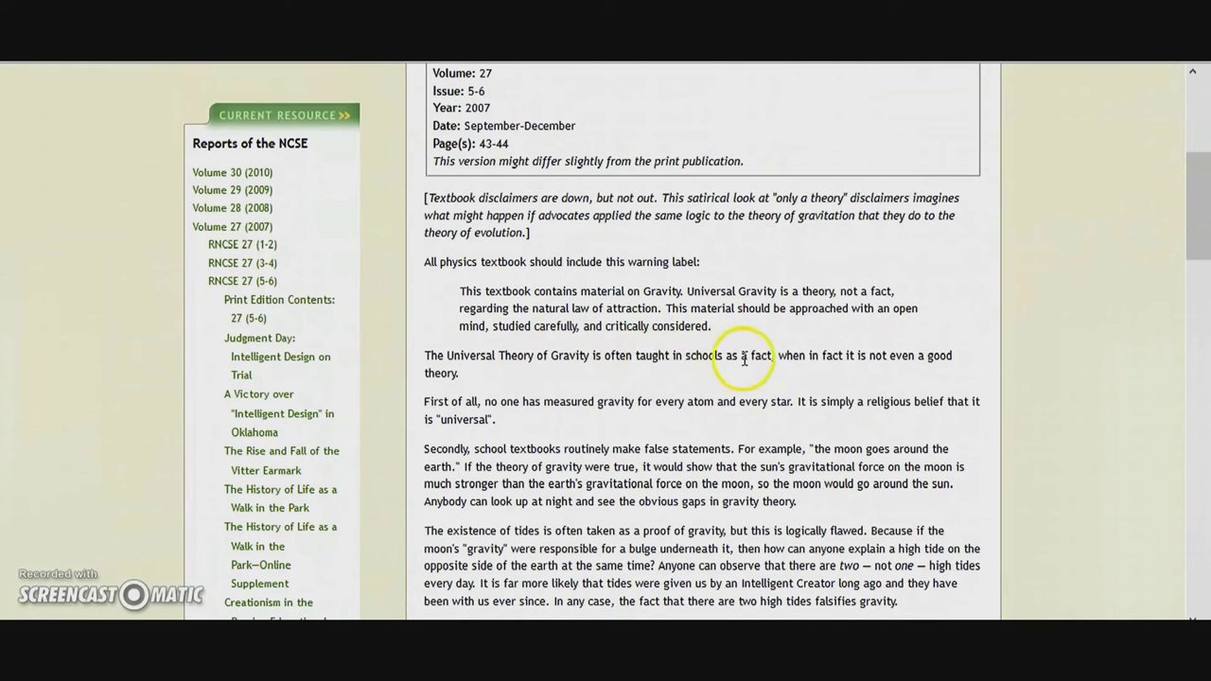
pyautogui.moveTo(787, 359)
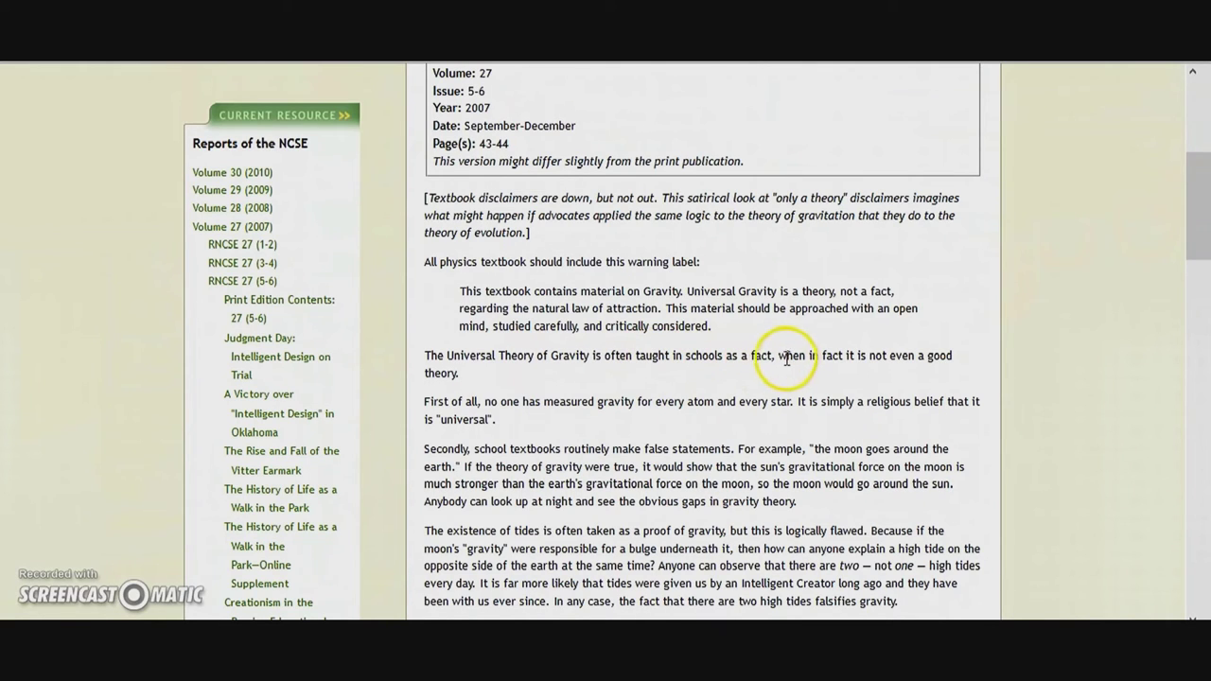
# Step: Select the clause 'when in fact it is not even a good theory' in the article
pyautogui.moveTo(778, 356); pyautogui.dragTo(458, 373)
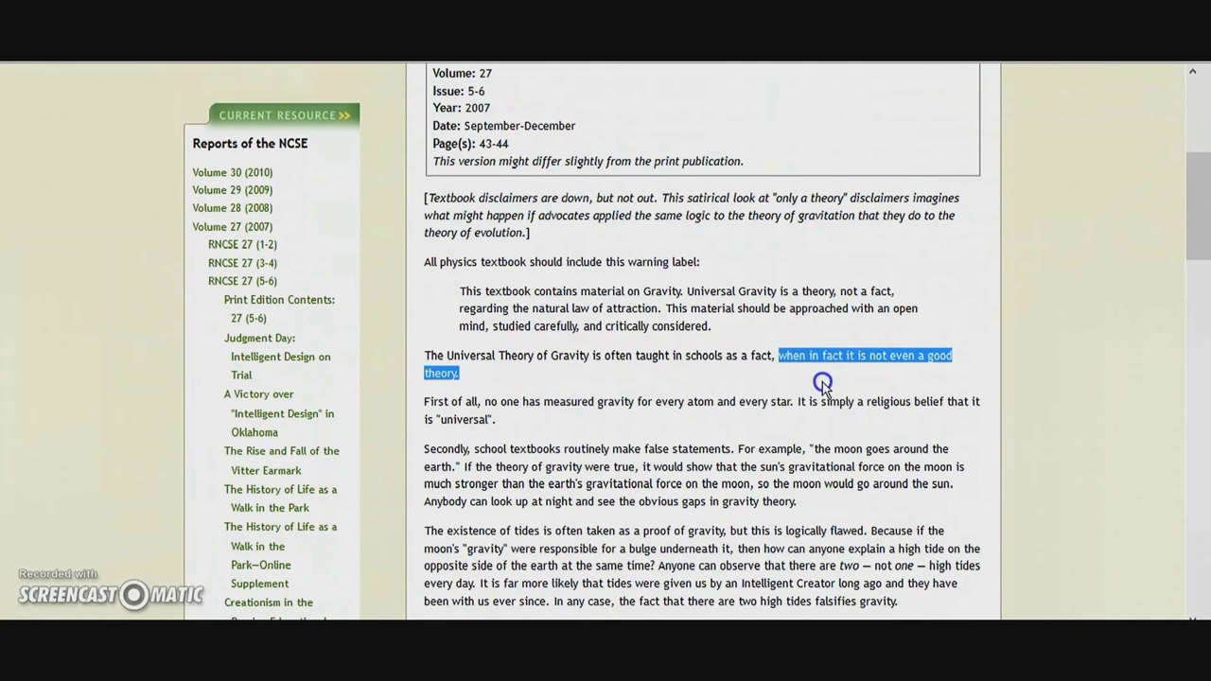
pyautogui.moveTo(685, 396)
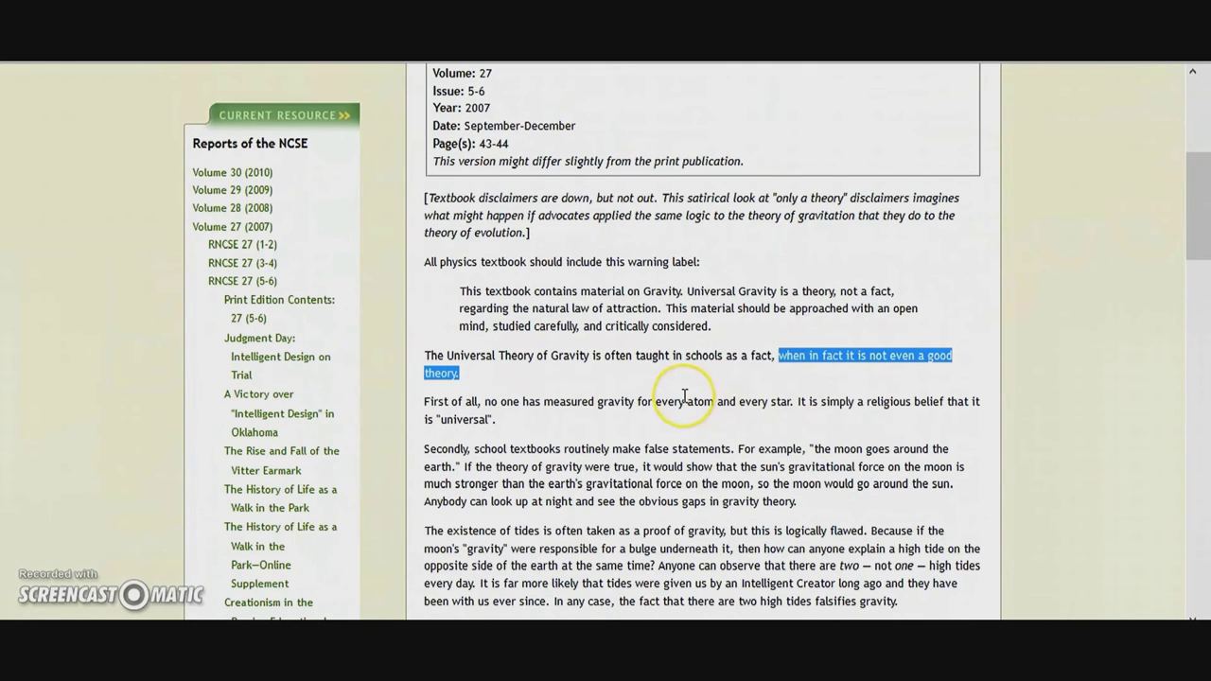
pyautogui.moveTo(684, 396)
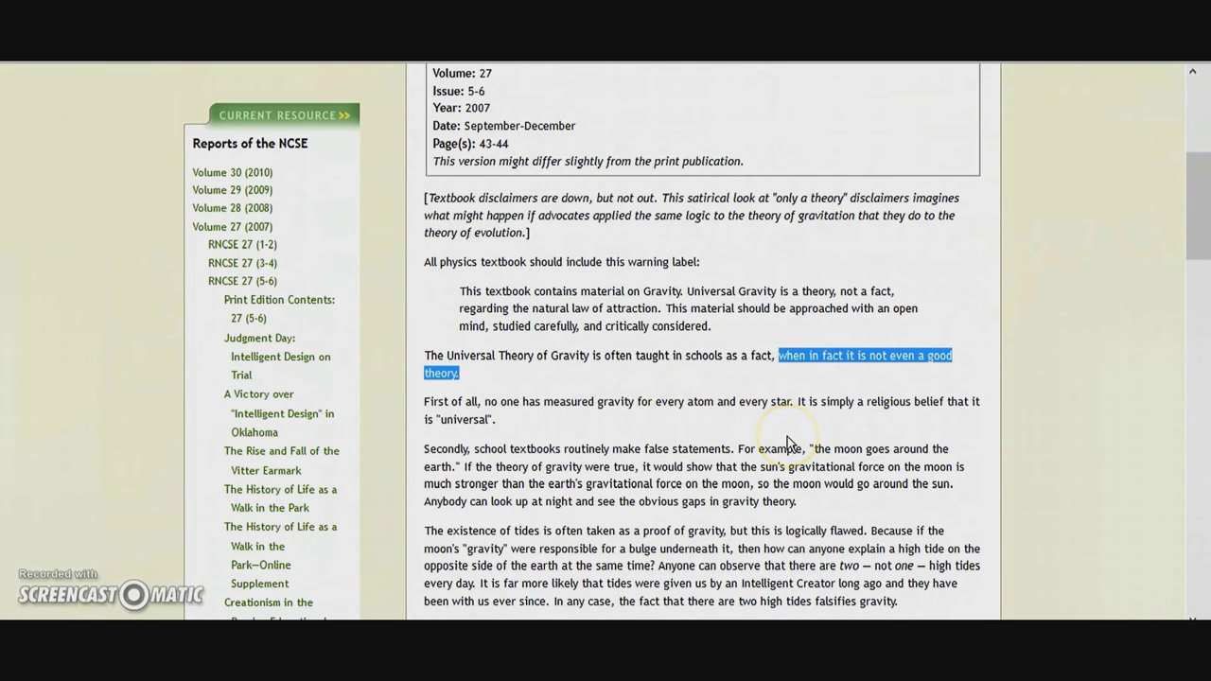
pyautogui.moveTo(787, 442)
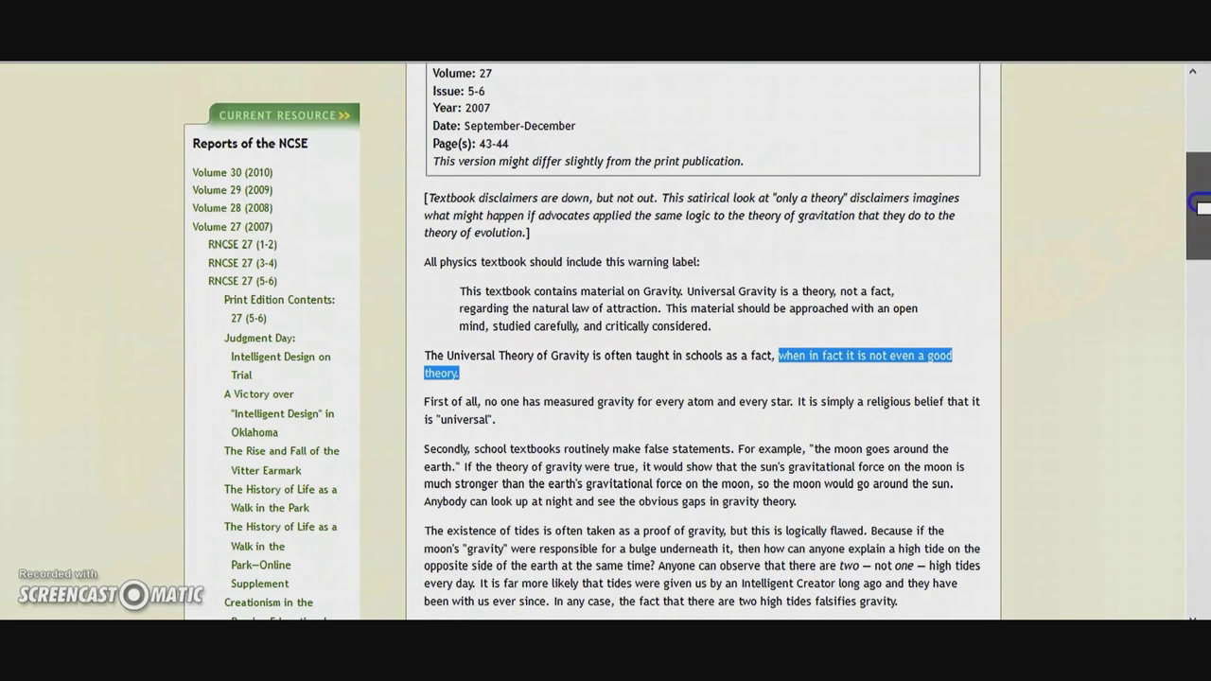
pyautogui.scroll(3)
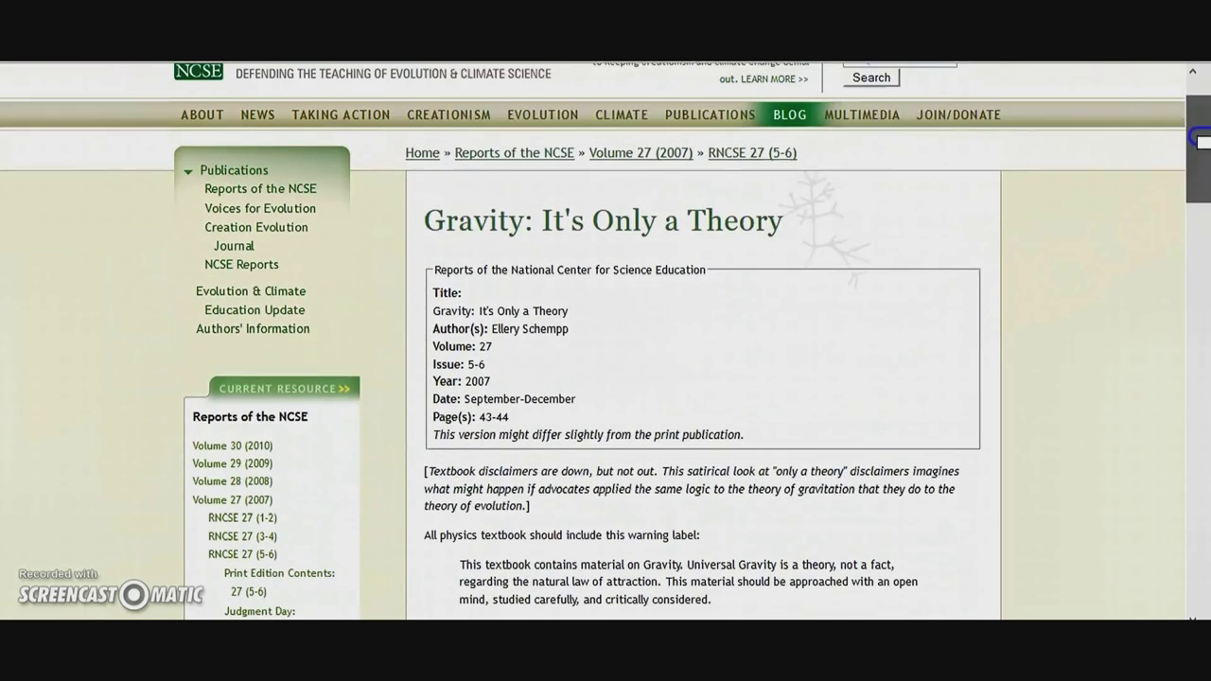
pyautogui.scroll(3)
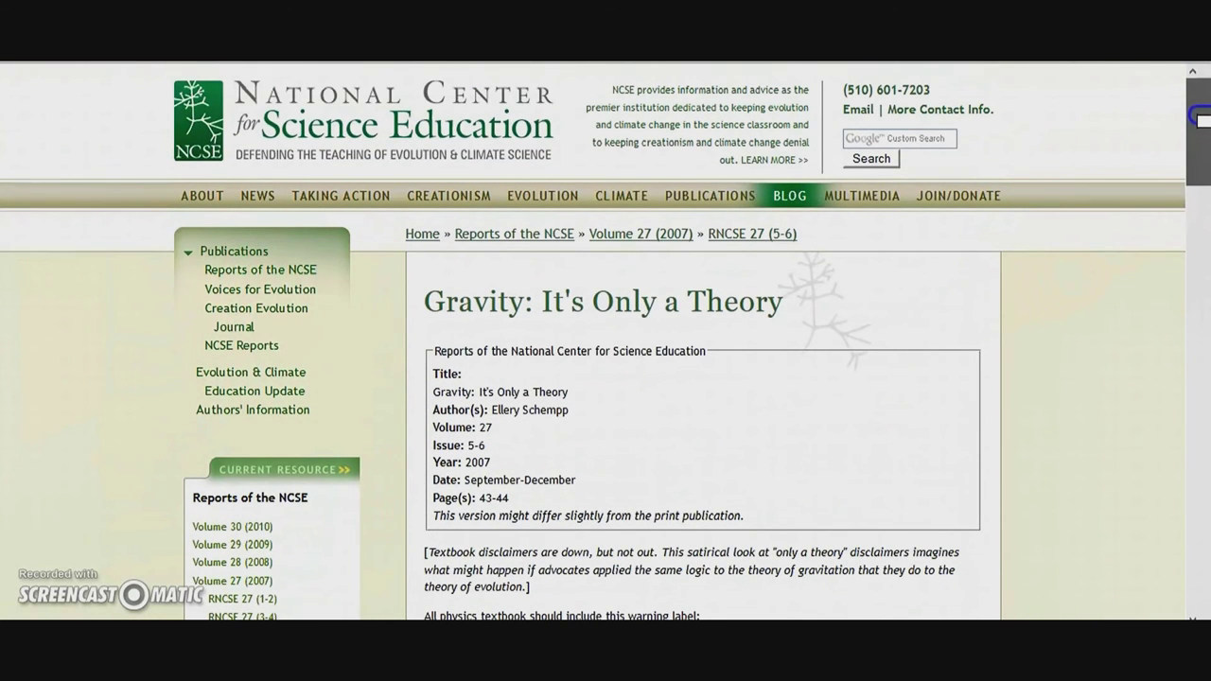
pyautogui.scroll(-3)
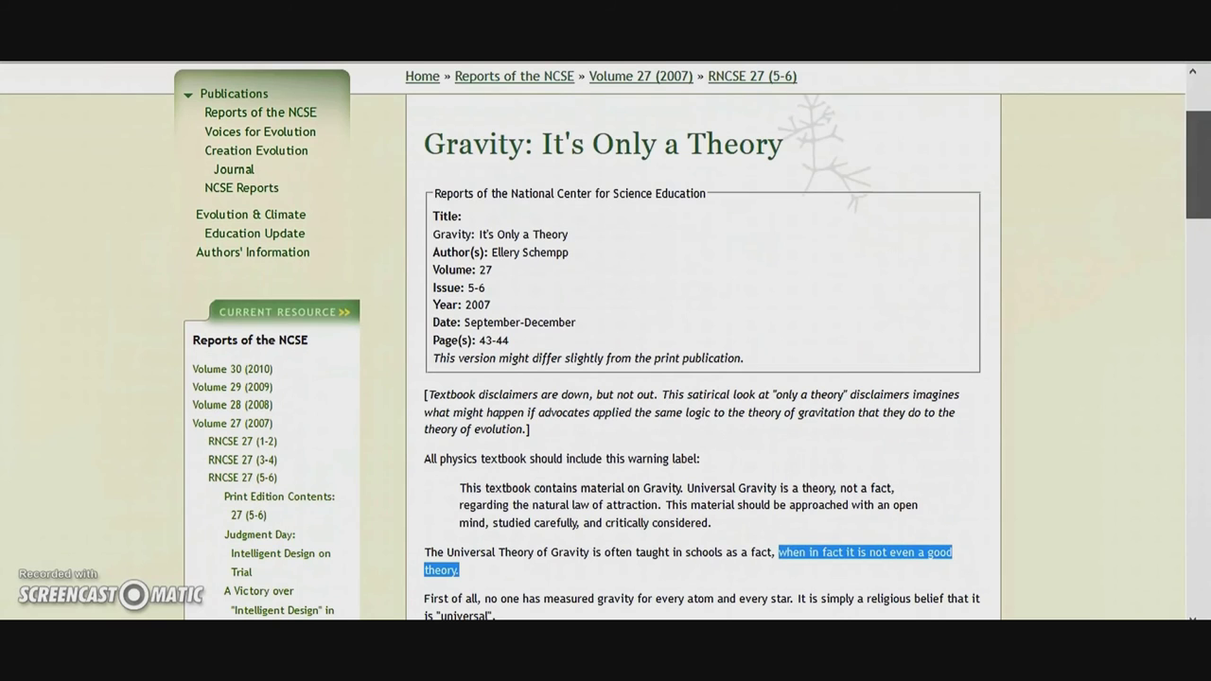
pyautogui.scroll(-3)
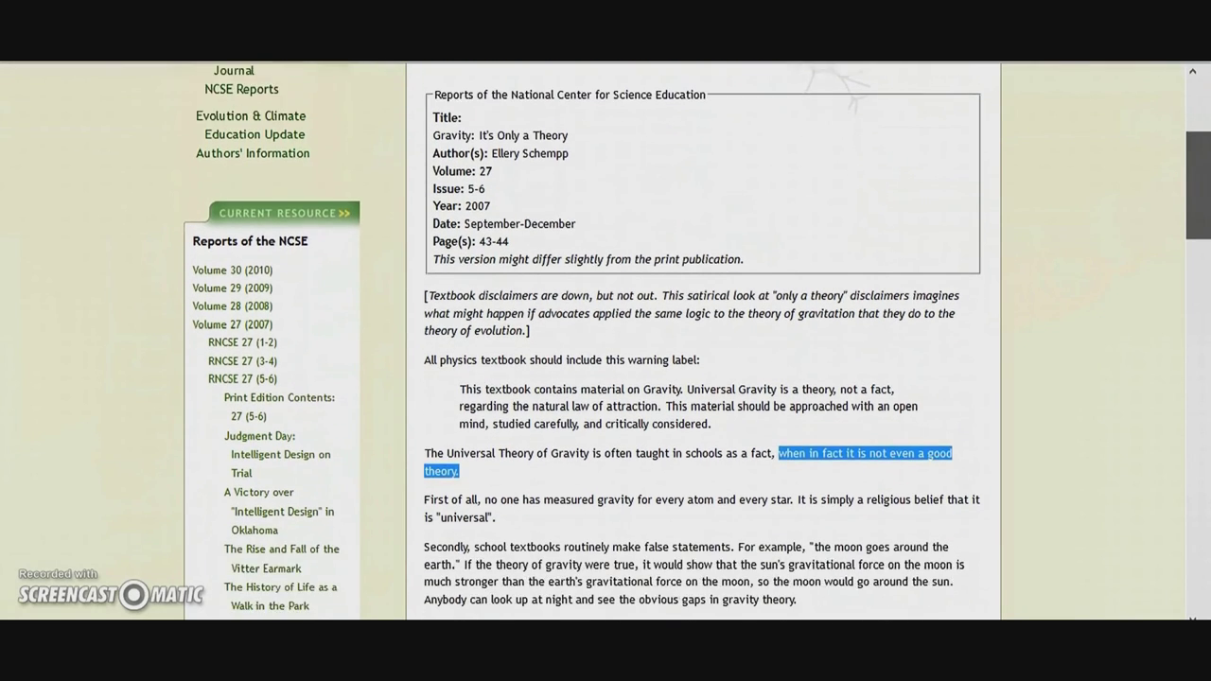
pyautogui.scroll(-3)
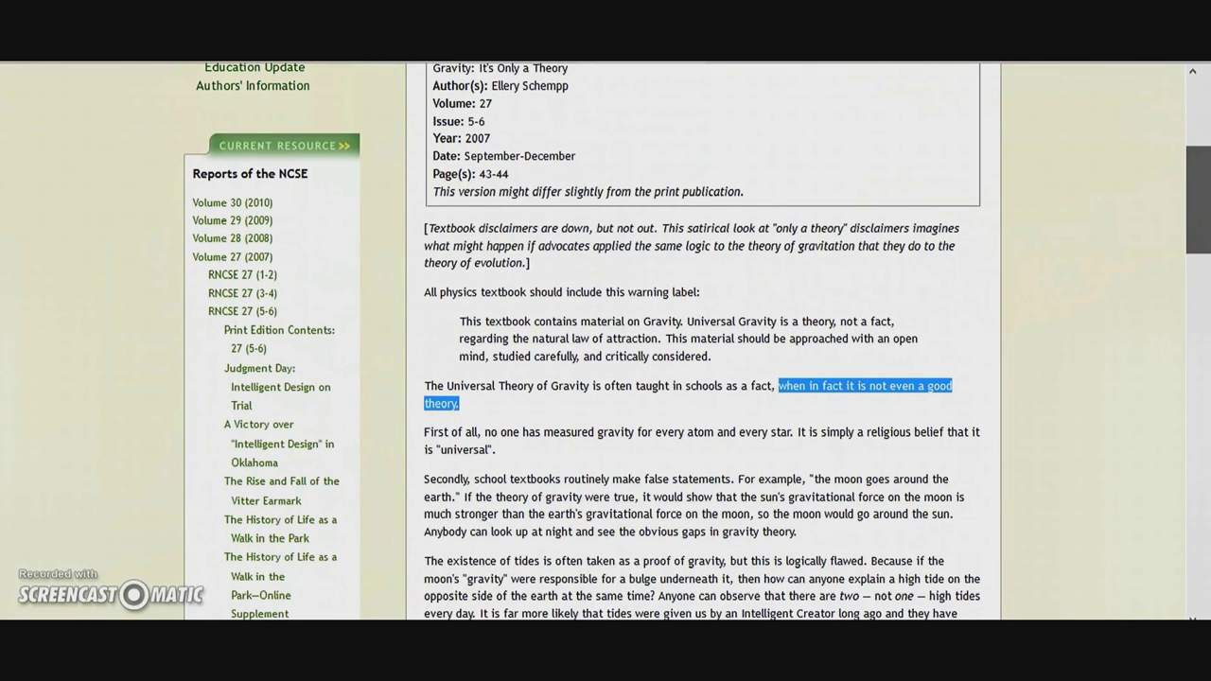